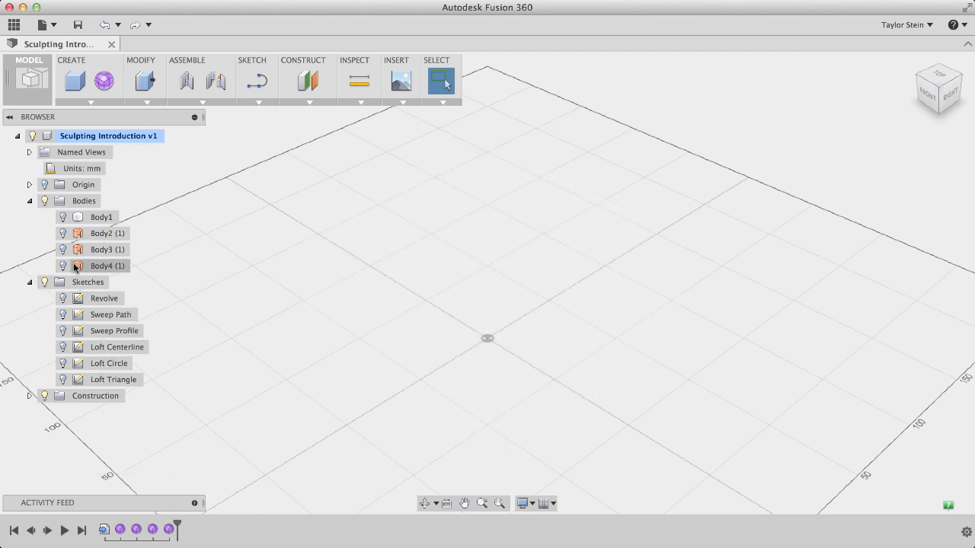
- Make Body1 visible and enter sculpt editing of the box feature, dismissing the environment notice
{"action": "left_click", "coordinate": [64, 216]}
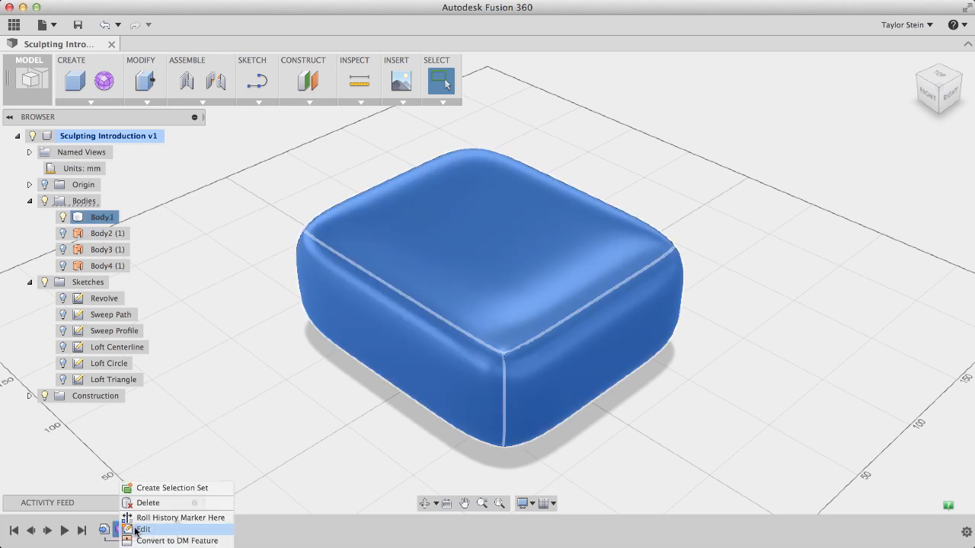
{"action": "left_click", "coordinate": [144, 530]}
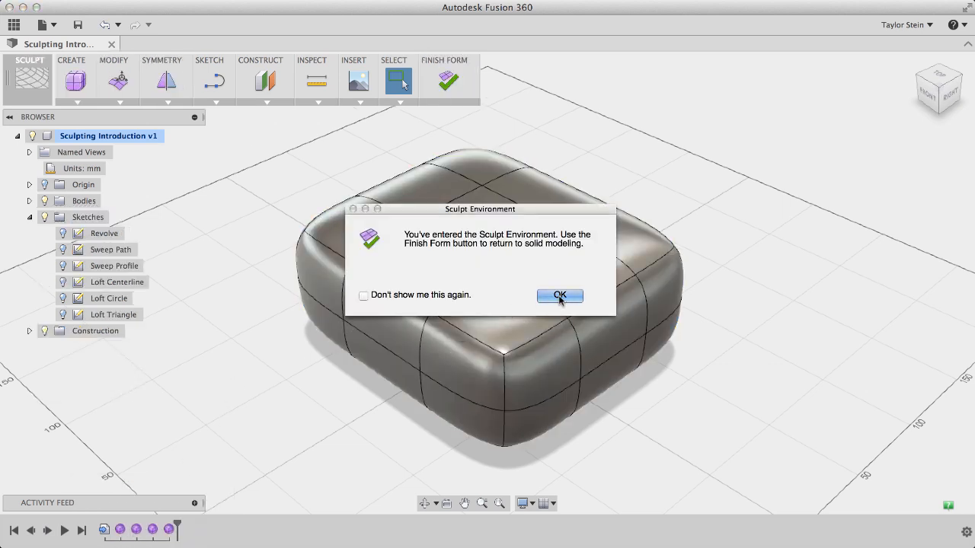
{"action": "left_click", "coordinate": [560, 295]}
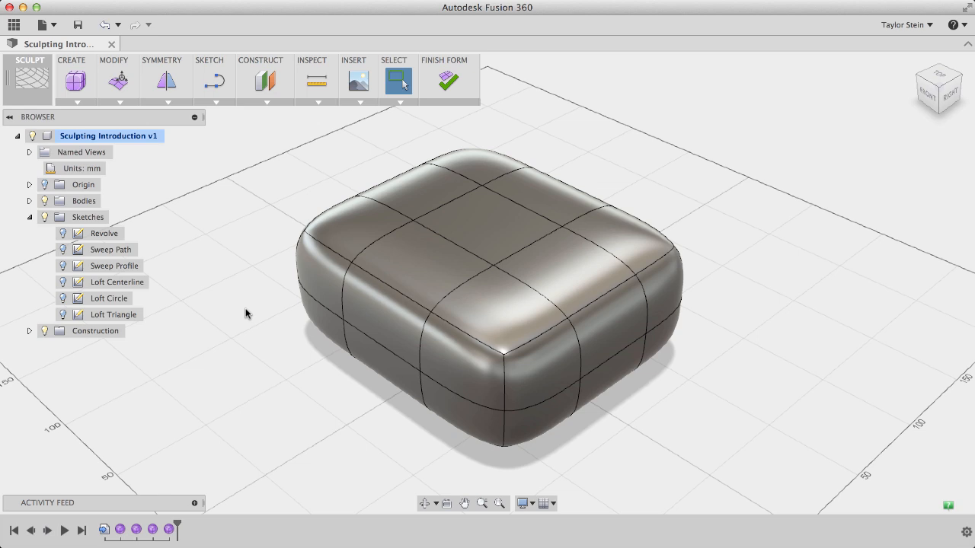
{"action": "mouse_move", "coordinate": [174, 179]}
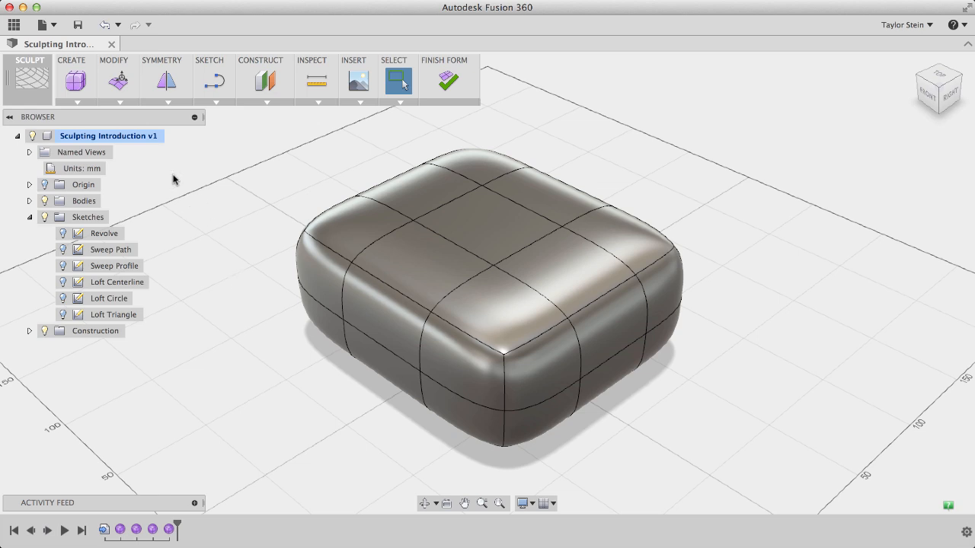
- With Edit Form, pull the front top face of the box upward by 30 mm
{"action": "left_click", "coordinate": [113, 79]}
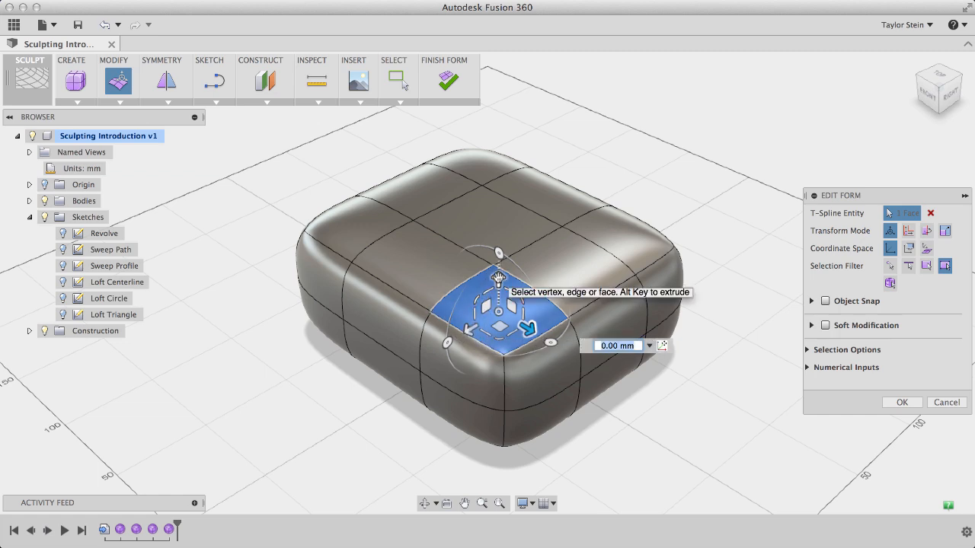
{"action": "left_click_drag", "start_coordinate": [527, 328], "coordinate": [498, 244]}
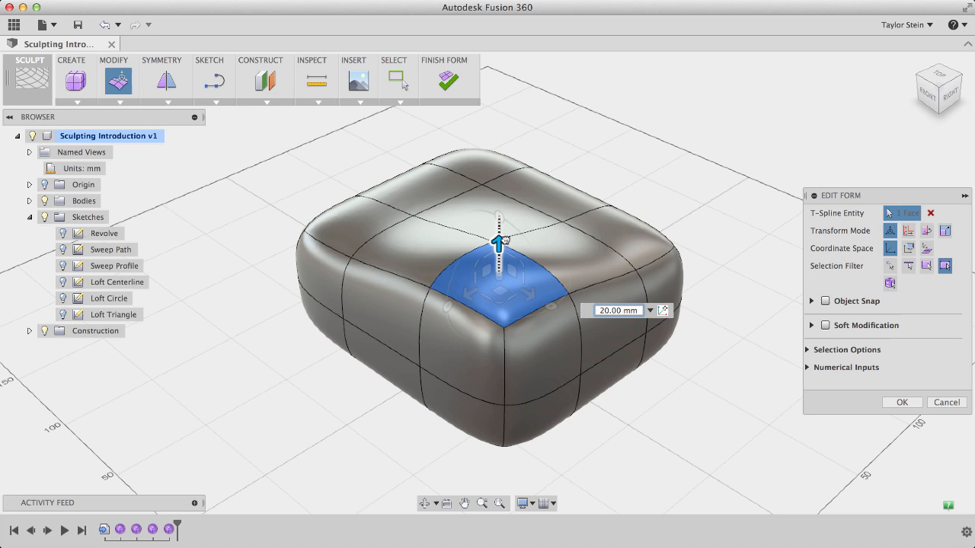
{"action": "left_click_drag", "start_coordinate": [498, 243], "coordinate": [498, 222]}
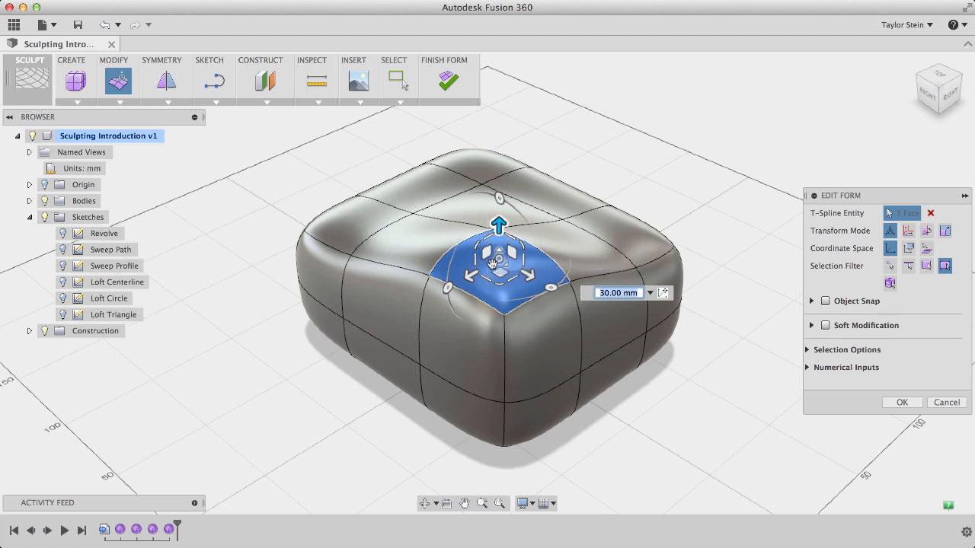
{"action": "mouse_move", "coordinate": [510, 256]}
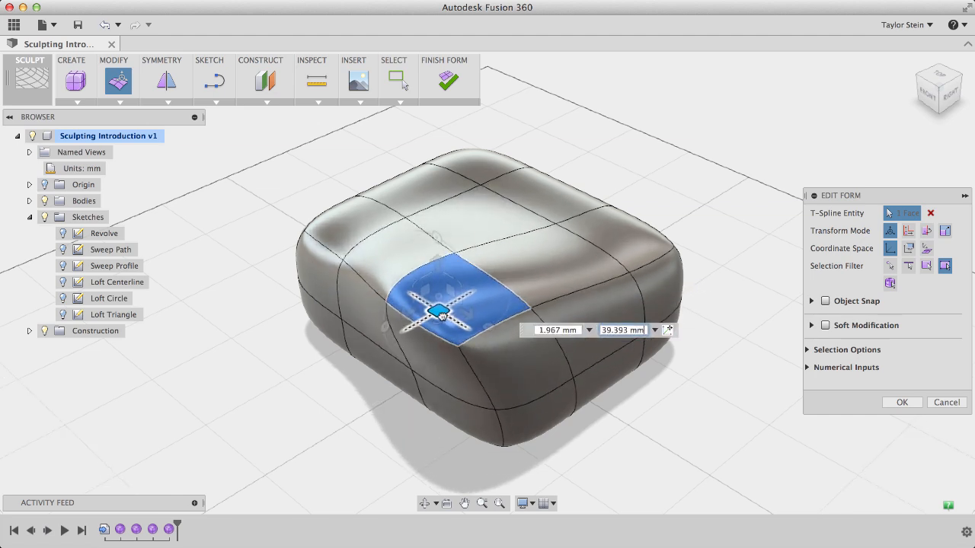
- Slide the raised top face across the box surface until it settles in a new spot
{"action": "left_click_drag", "start_coordinate": [441, 313], "coordinate": [506, 292]}
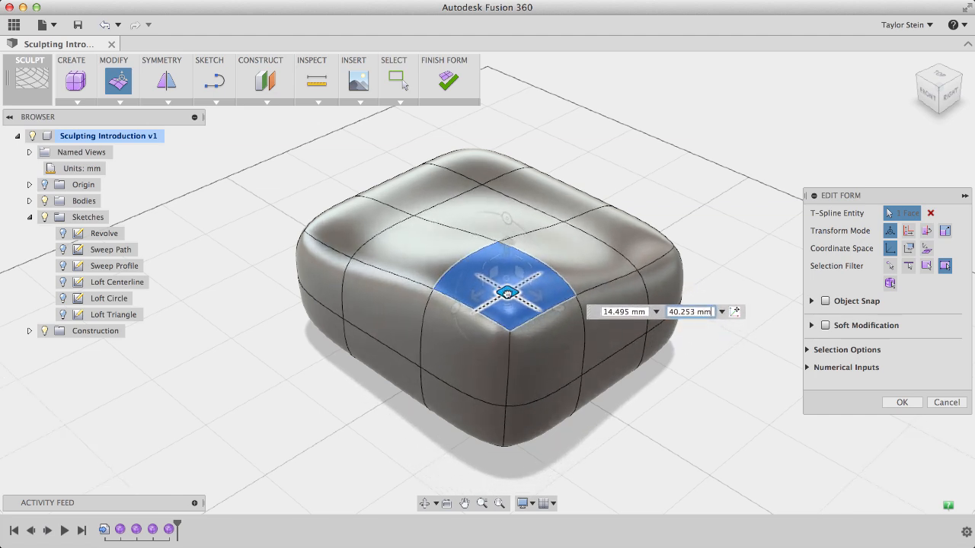
{"action": "left_click_drag", "start_coordinate": [506, 293], "coordinate": [455, 318]}
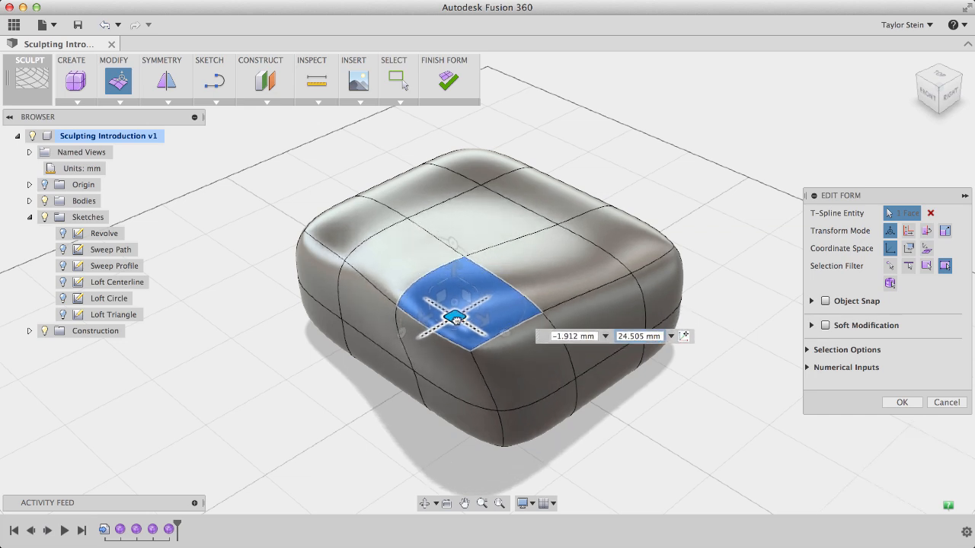
{"action": "left_click_drag", "start_coordinate": [454, 319], "coordinate": [475, 326]}
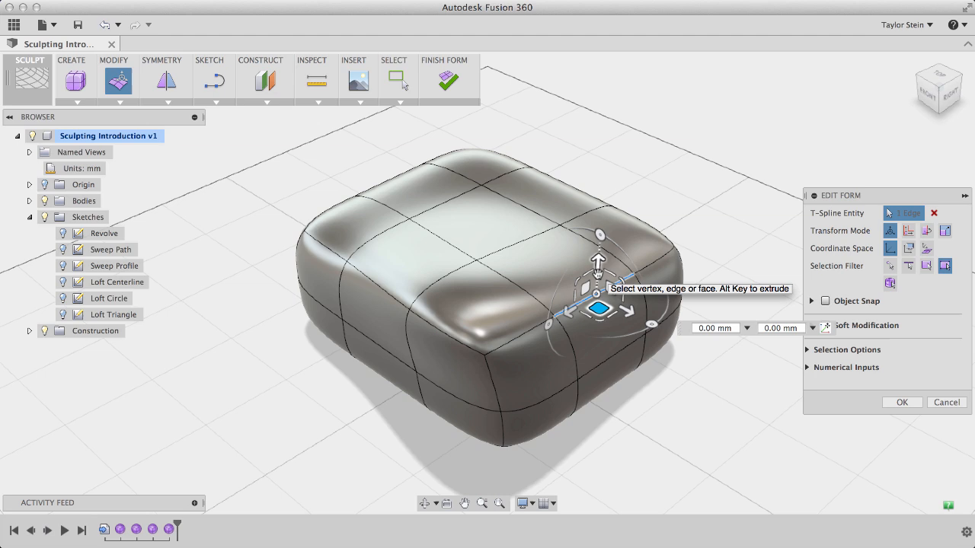
- Push a point on the right top edge outward, then select the right side face
{"action": "left_click_drag", "start_coordinate": [599, 307], "coordinate": [622, 281]}
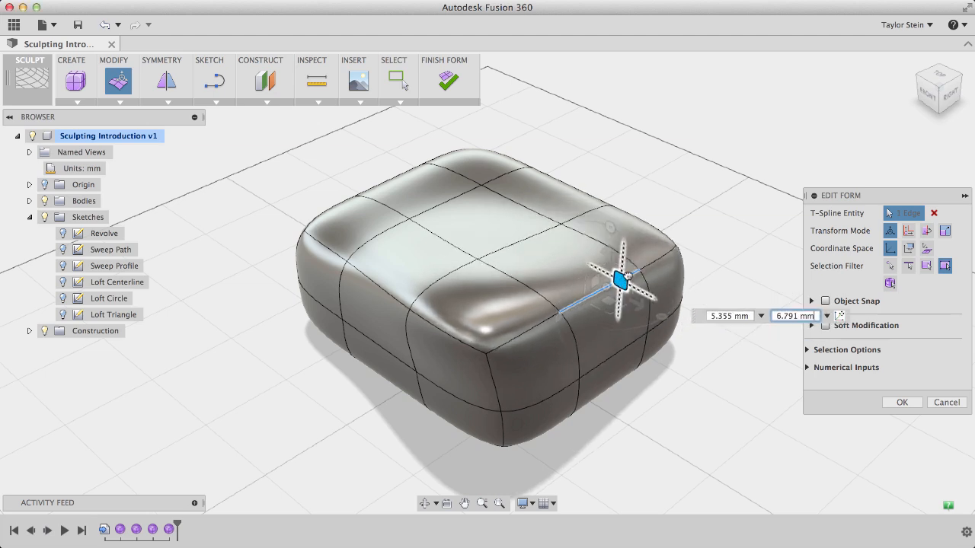
{"action": "left_click_drag", "start_coordinate": [621, 282], "coordinate": [602, 271]}
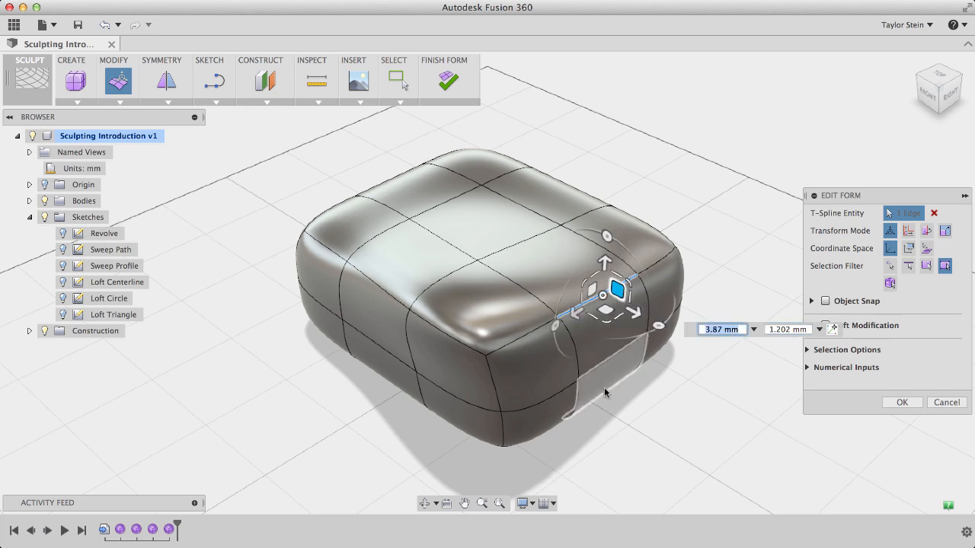
{"action": "mouse_move", "coordinate": [606, 392]}
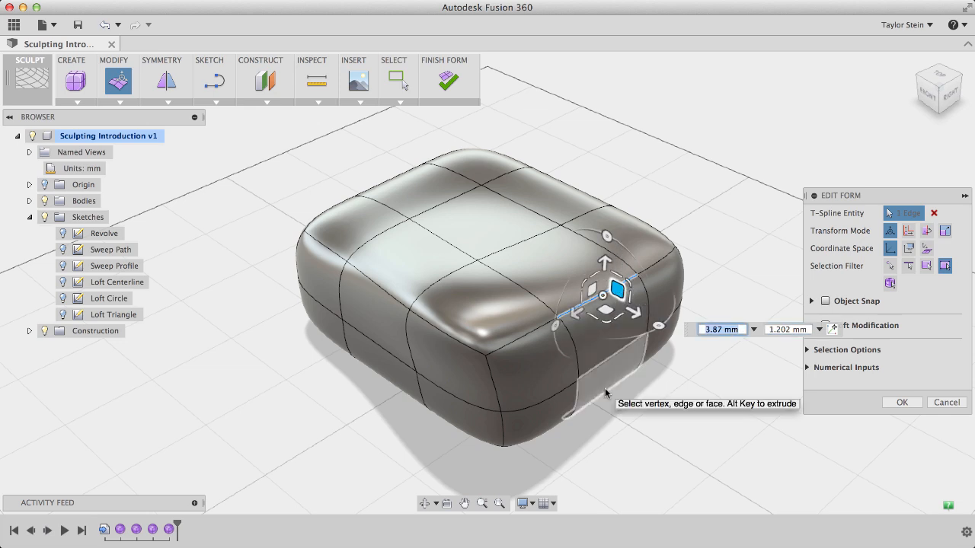
{"action": "left_click", "coordinate": [647, 290]}
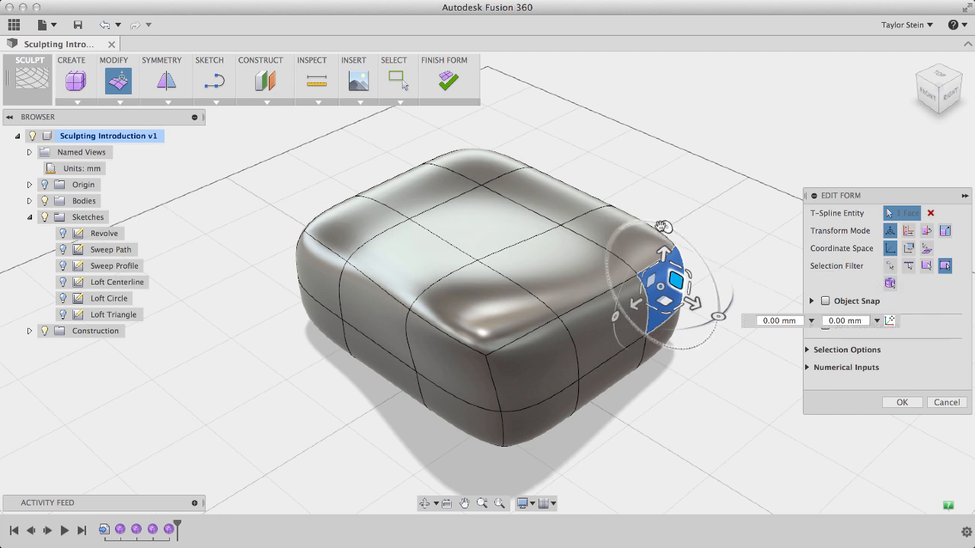
- Move the selected right side face with its manipulator
{"action": "left_click_drag", "start_coordinate": [670, 228], "coordinate": [632, 222]}
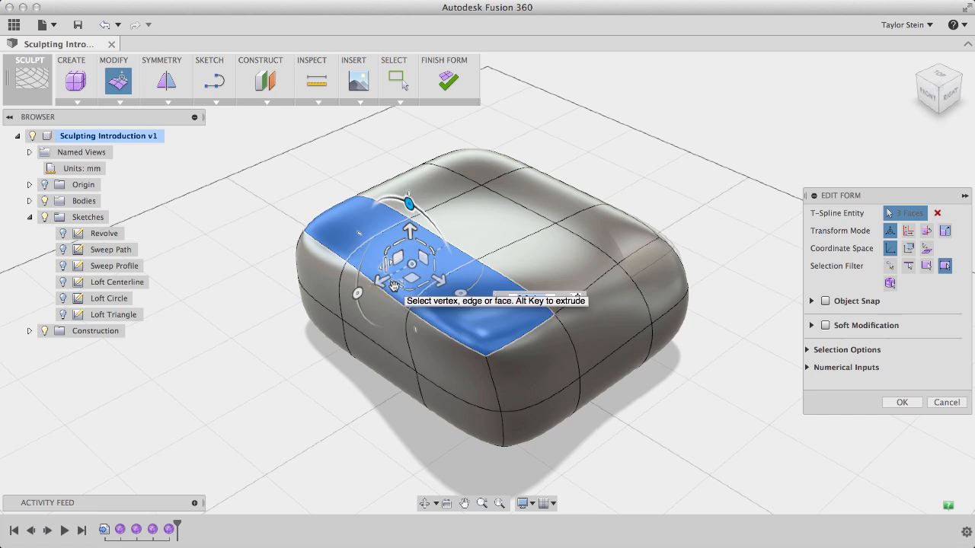
- Scale the band of top faces down to about 0.824 and commit the form edit
{"action": "left_click_drag", "start_coordinate": [411, 228], "coordinate": [430, 274]}
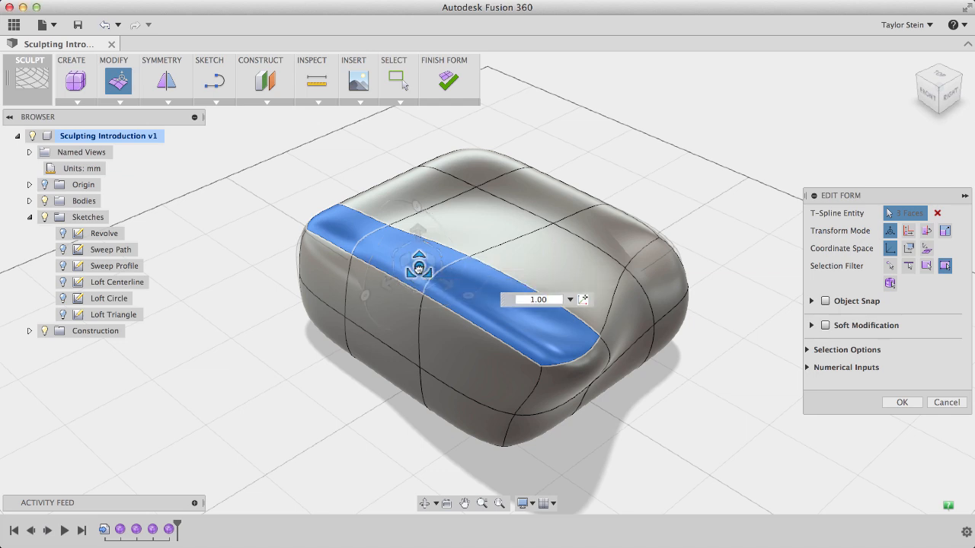
{"action": "left_click_drag", "start_coordinate": [420, 256], "coordinate": [420, 265]}
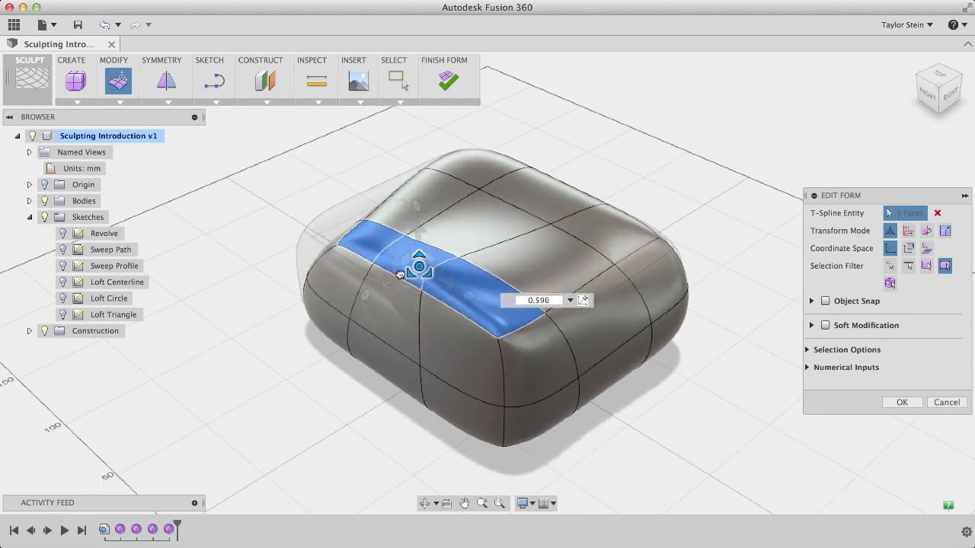
{"action": "left_click_drag", "start_coordinate": [419, 255], "coordinate": [418, 243]}
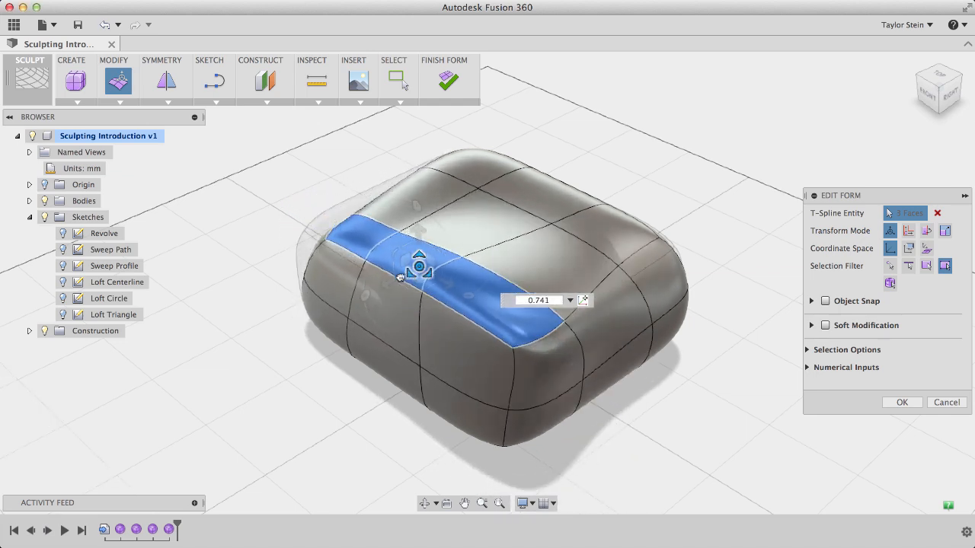
{"action": "left_click_drag", "start_coordinate": [419, 256], "coordinate": [419, 266]}
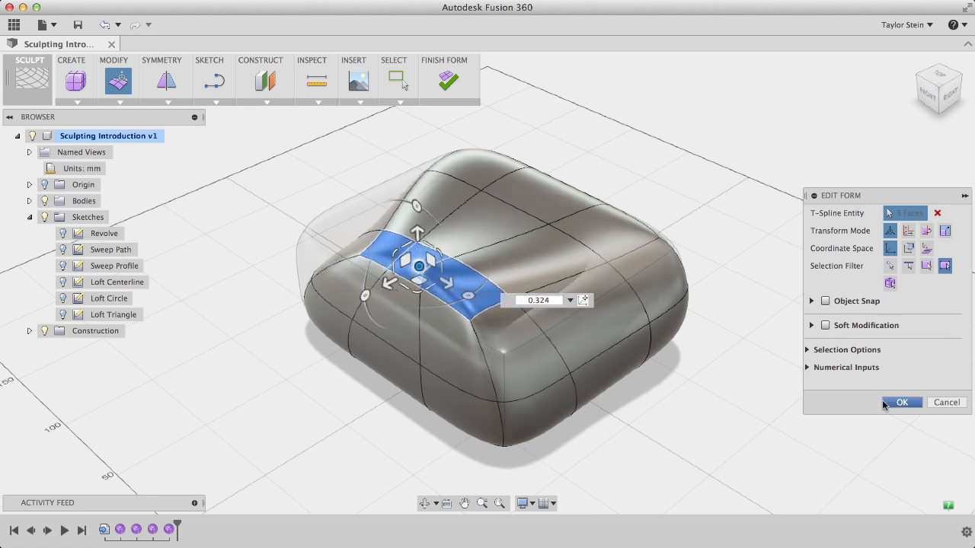
{"action": "left_click", "coordinate": [901, 402]}
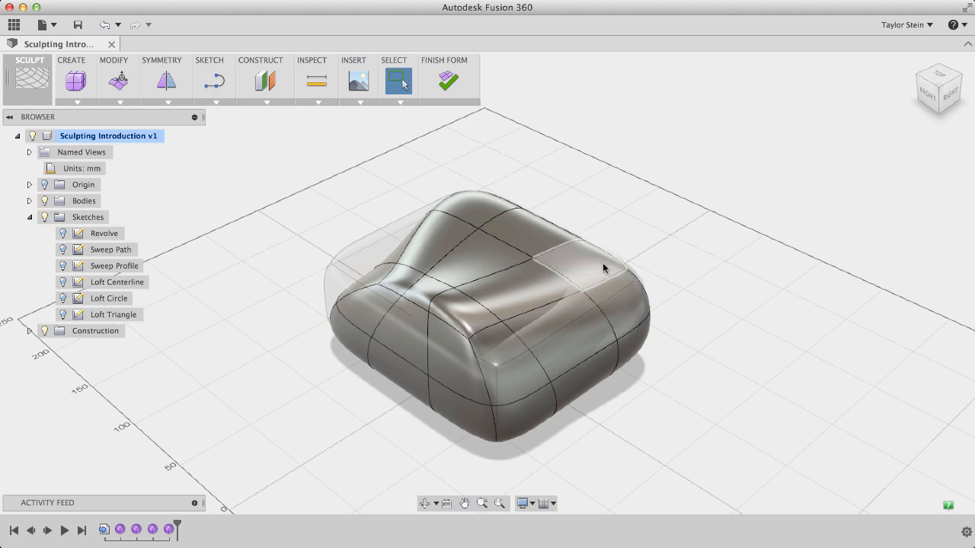
- Re-enter Edit Form and Alt-extrude the back top corner face upward 10 mm into a post
{"action": "left_click", "coordinate": [117, 83]}
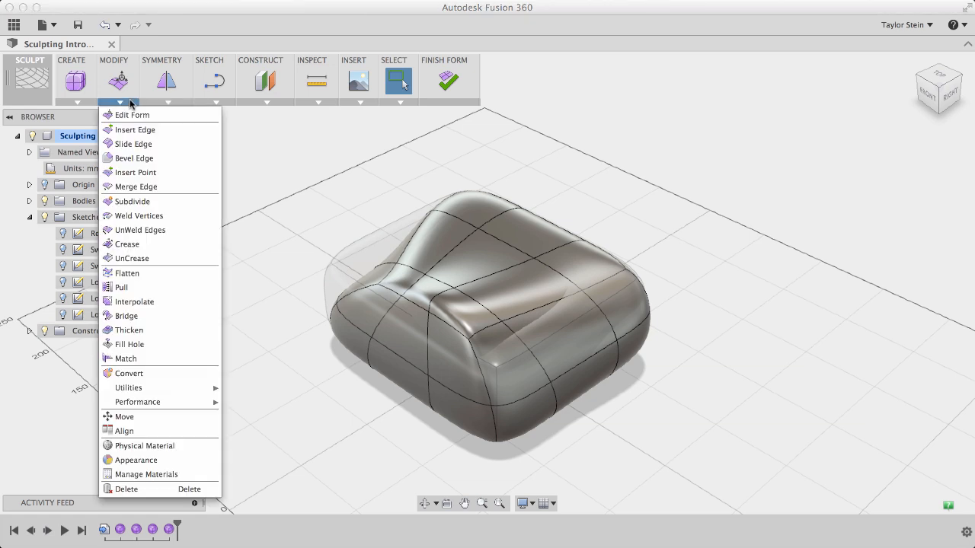
{"action": "left_click", "coordinate": [132, 114]}
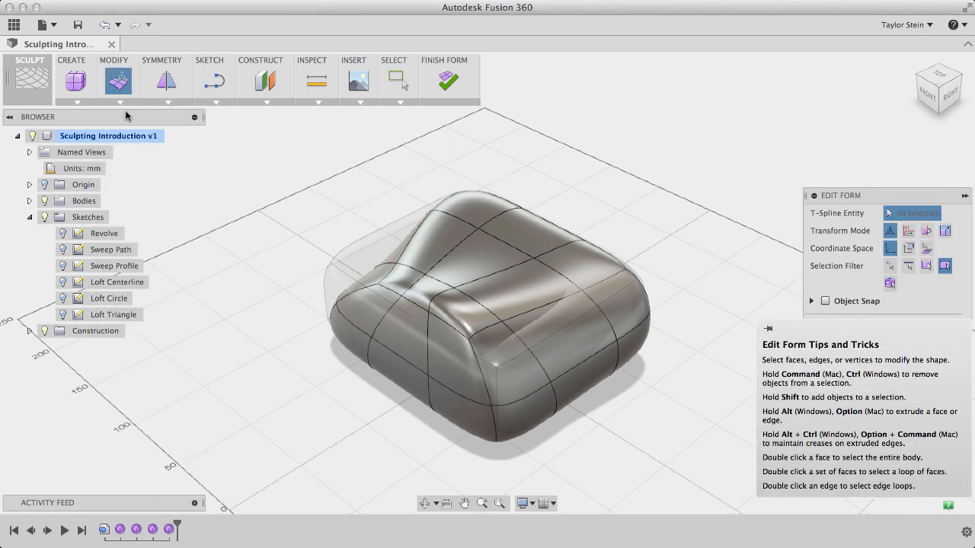
{"action": "left_click", "coordinate": [586, 262]}
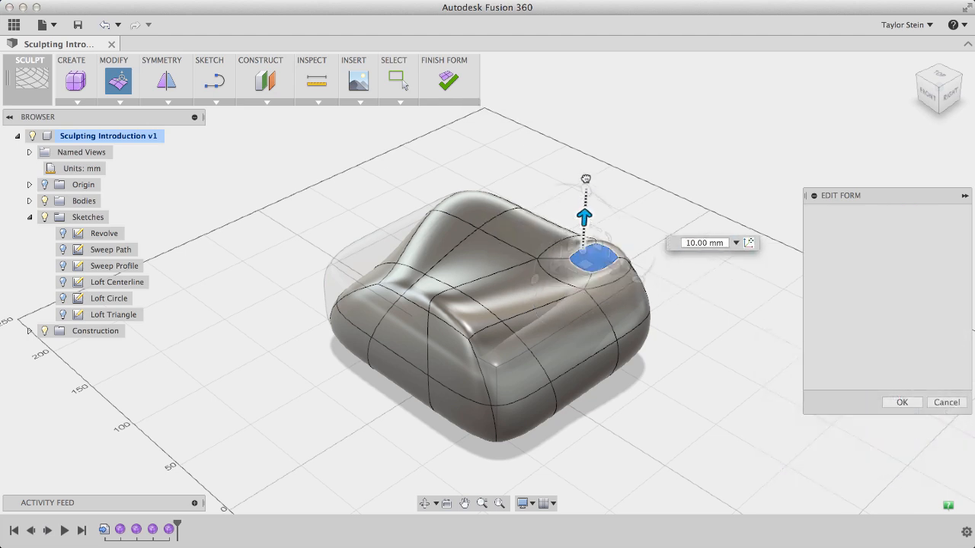
{"action": "left_click_drag", "start_coordinate": [585, 213], "coordinate": [585, 169]}
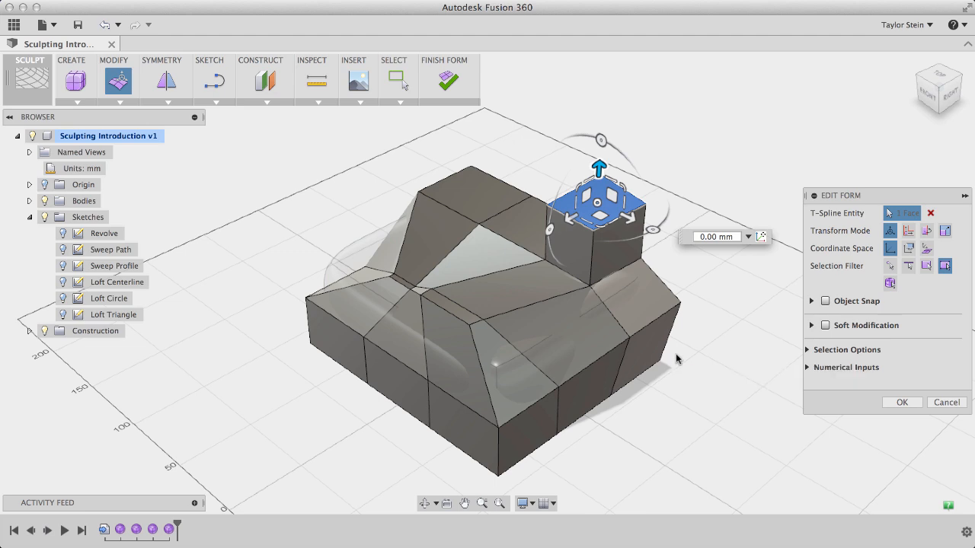
- Raise the post's top face so the column reaches about 50 mm high
{"action": "left_click_drag", "start_coordinate": [598, 169], "coordinate": [603, 107]}
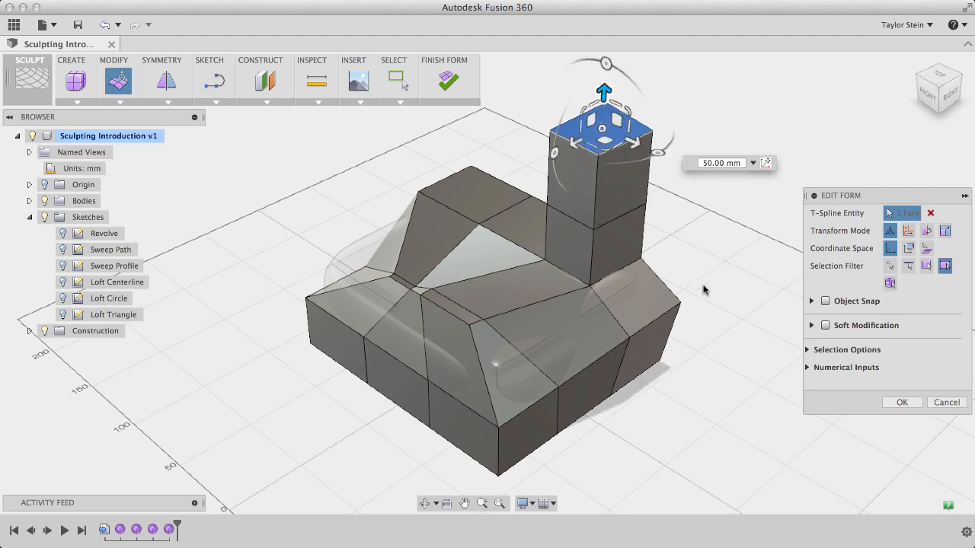
{"action": "mouse_move", "coordinate": [703, 290]}
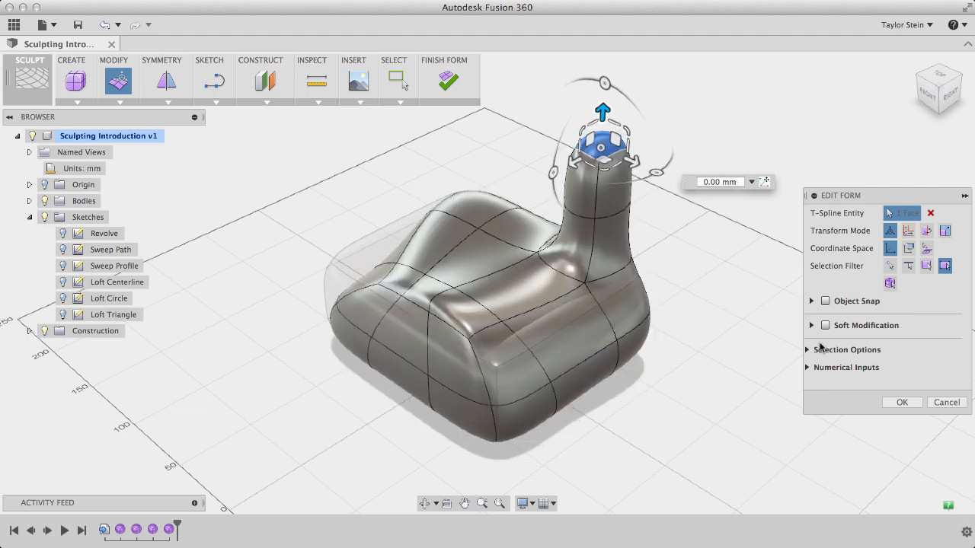
- Commit the post extrusion, leaving a smooth rounded column on the box
{"action": "left_click", "coordinate": [901, 402]}
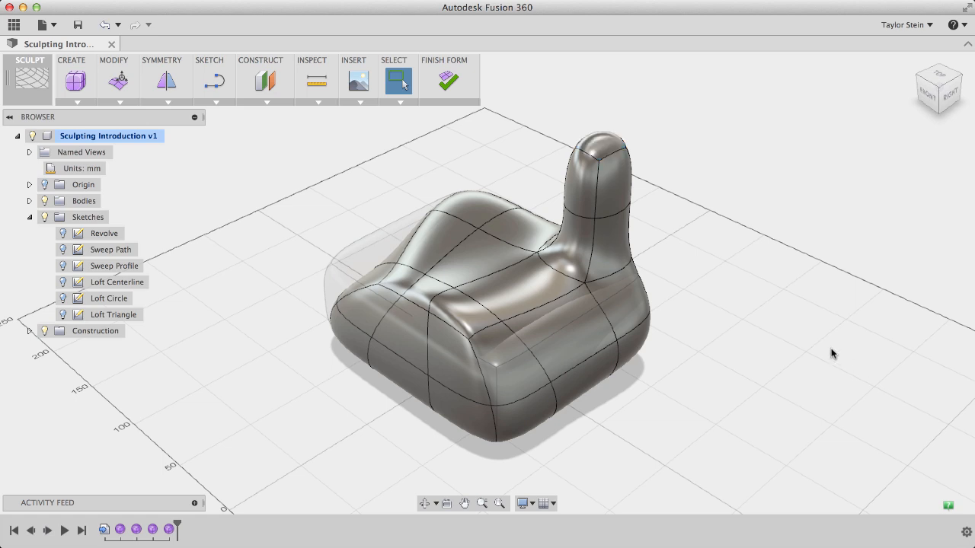
{"action": "mouse_move", "coordinate": [448, 81]}
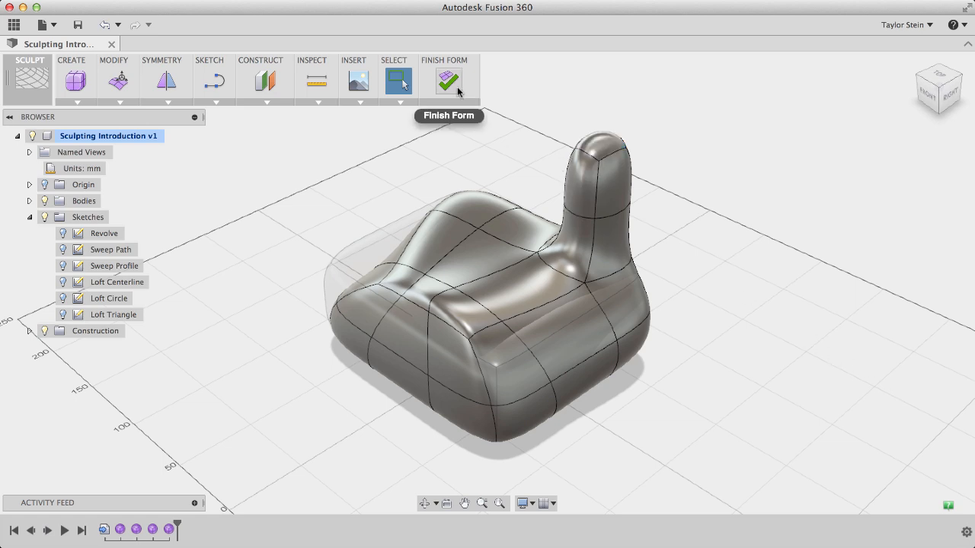